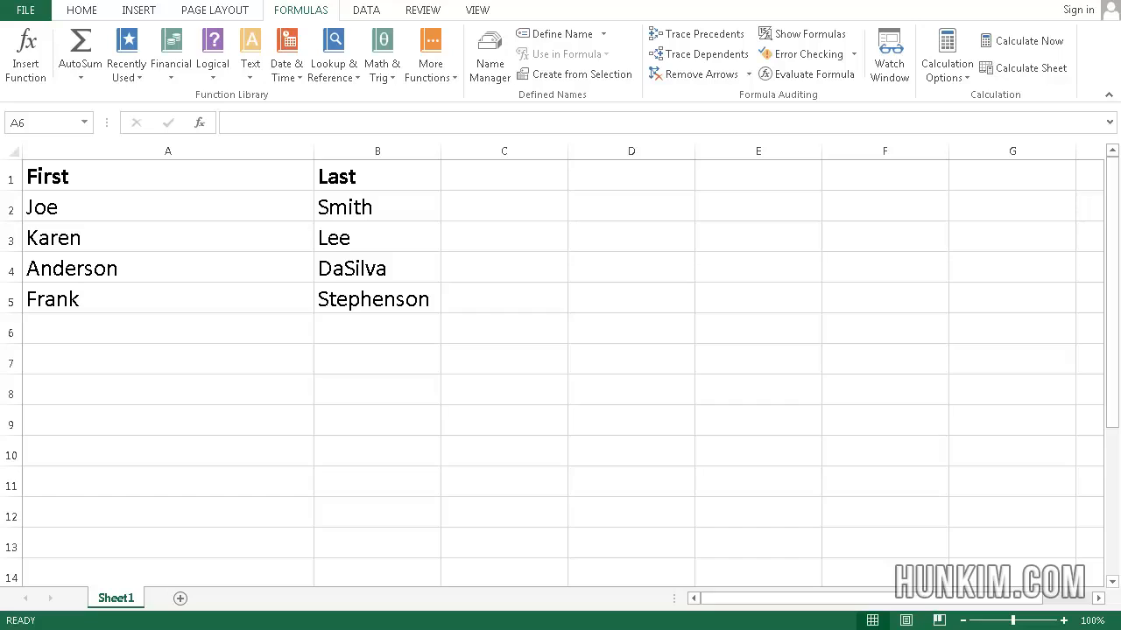
mouse_move(414, 438)
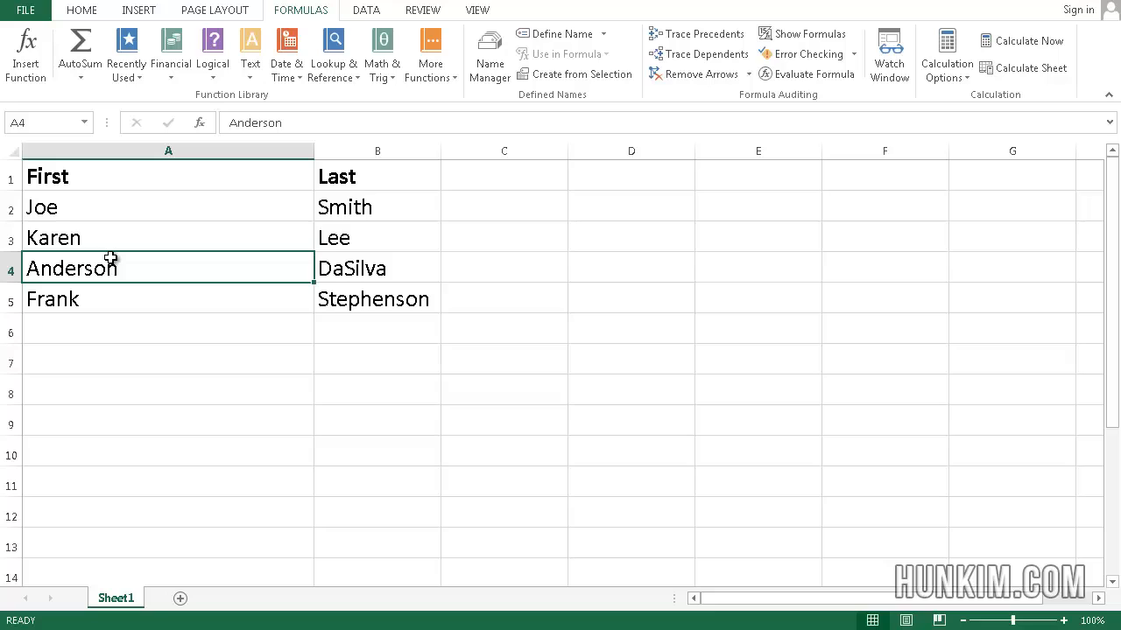
Point out the first and last name columns in the names list.
click(168, 176)
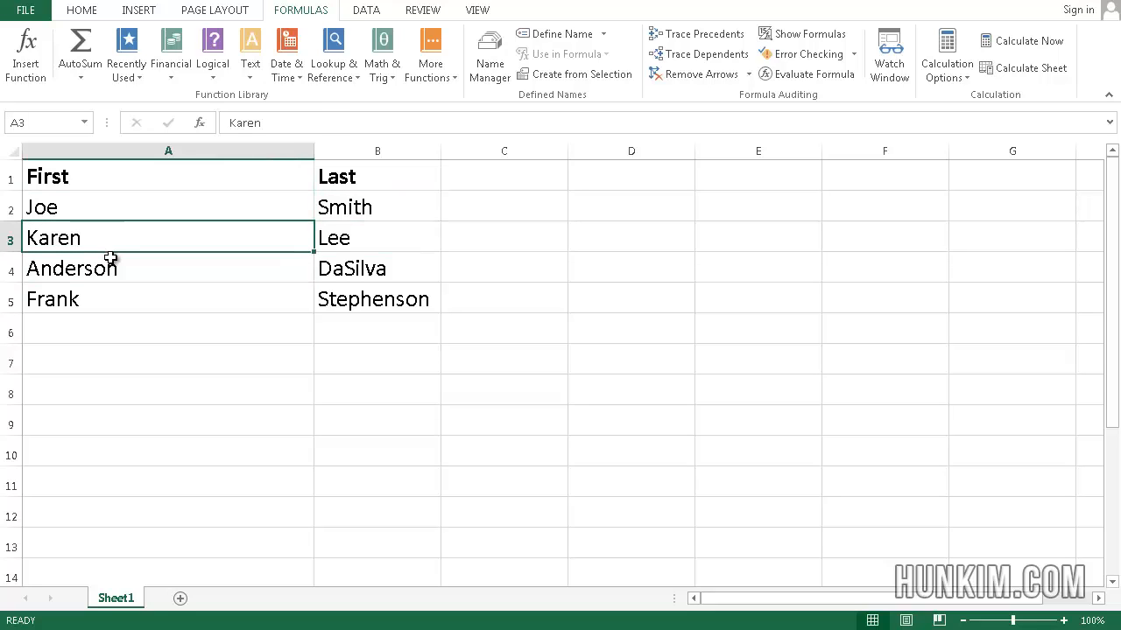
click(376, 298)
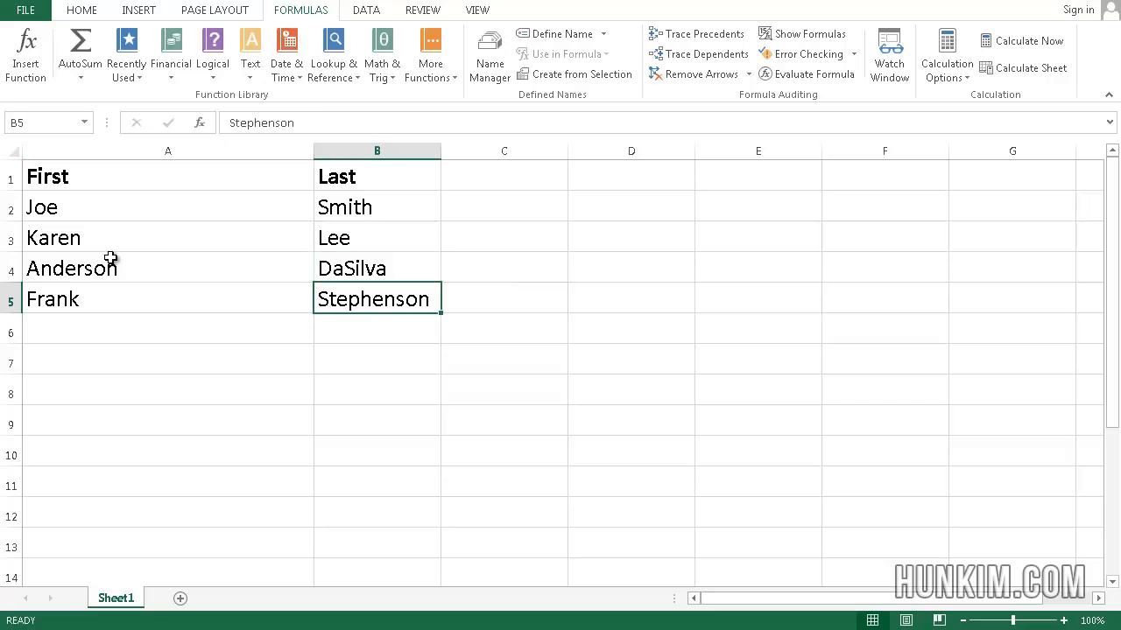
mouse_move(26, 55)
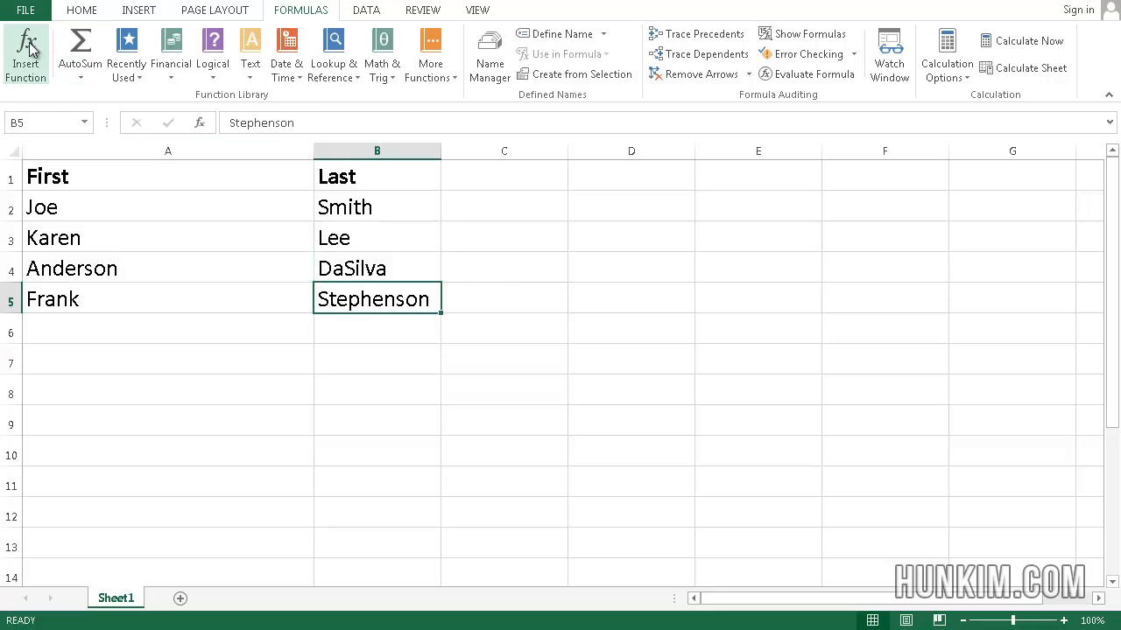
click(24, 10)
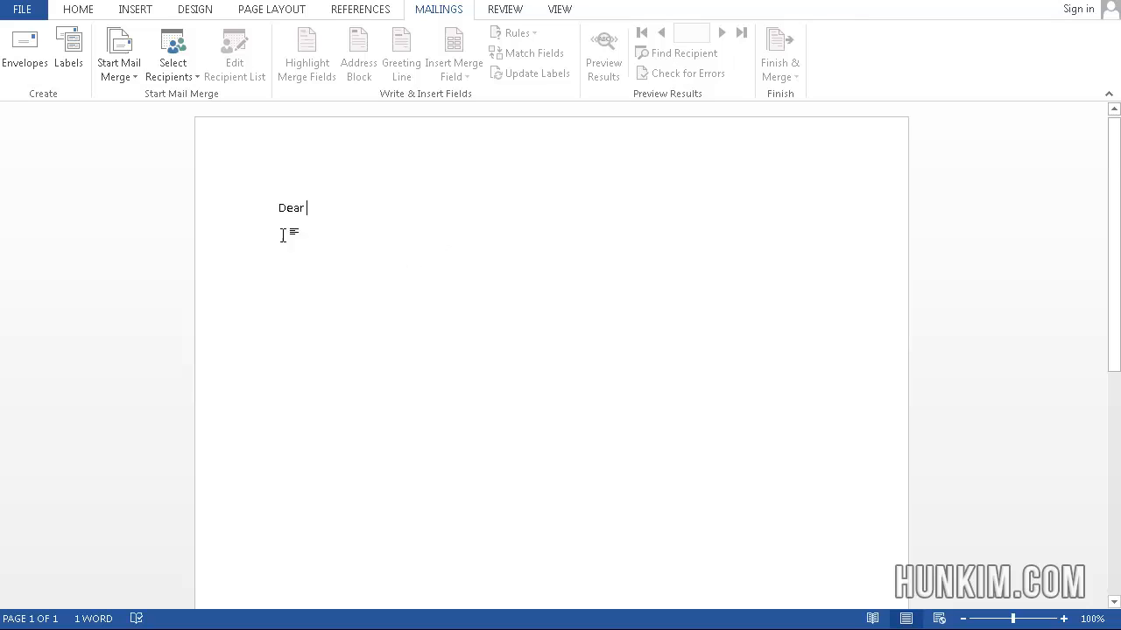
mouse_move(310, 257)
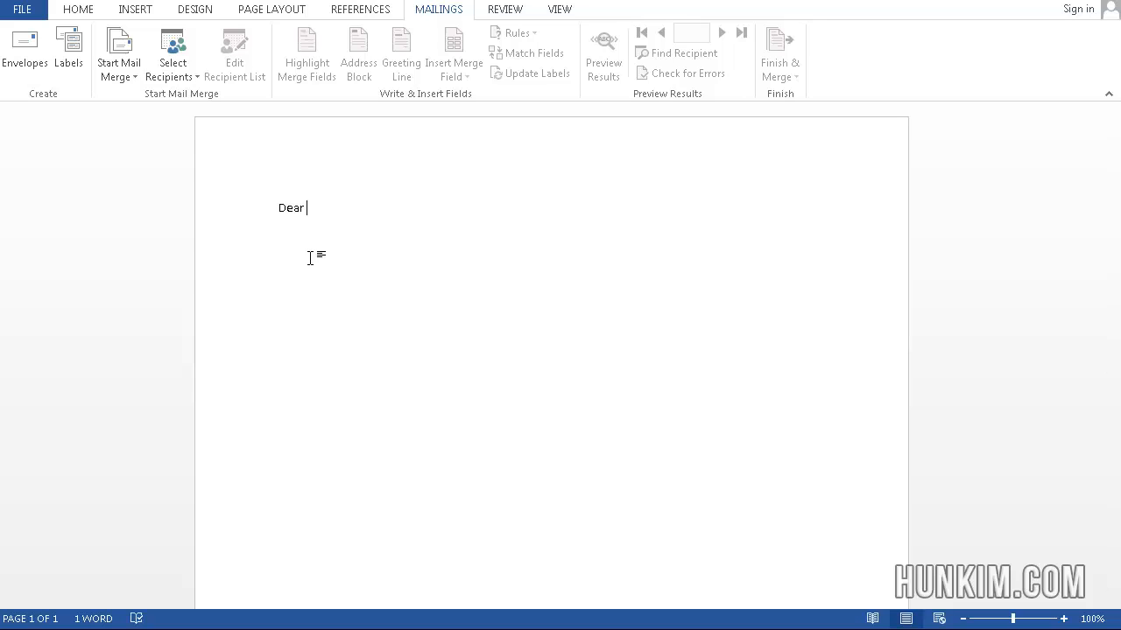
mouse_move(346, 199)
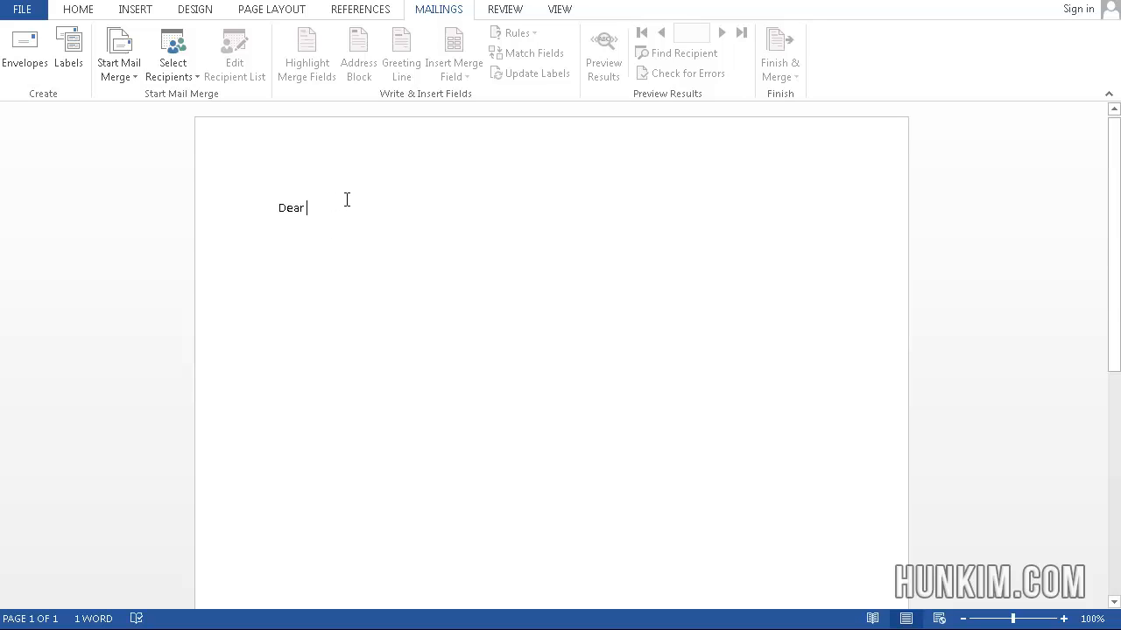
mouse_move(293, 68)
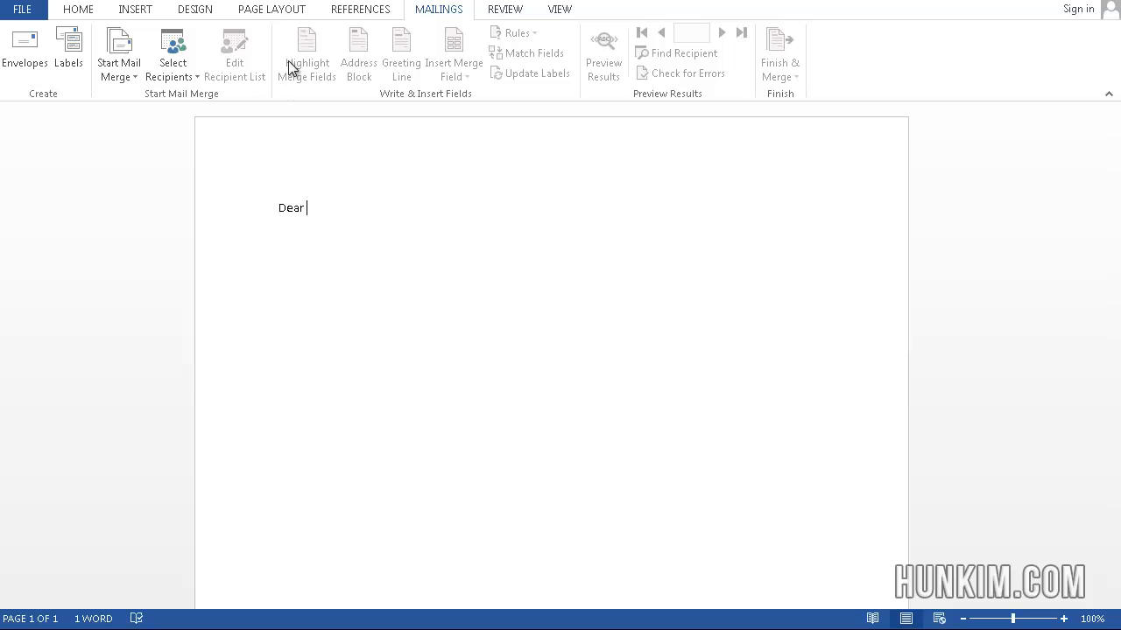
Use the existing 'names' workbook on the Desktop as the recipient list.
click(172, 52)
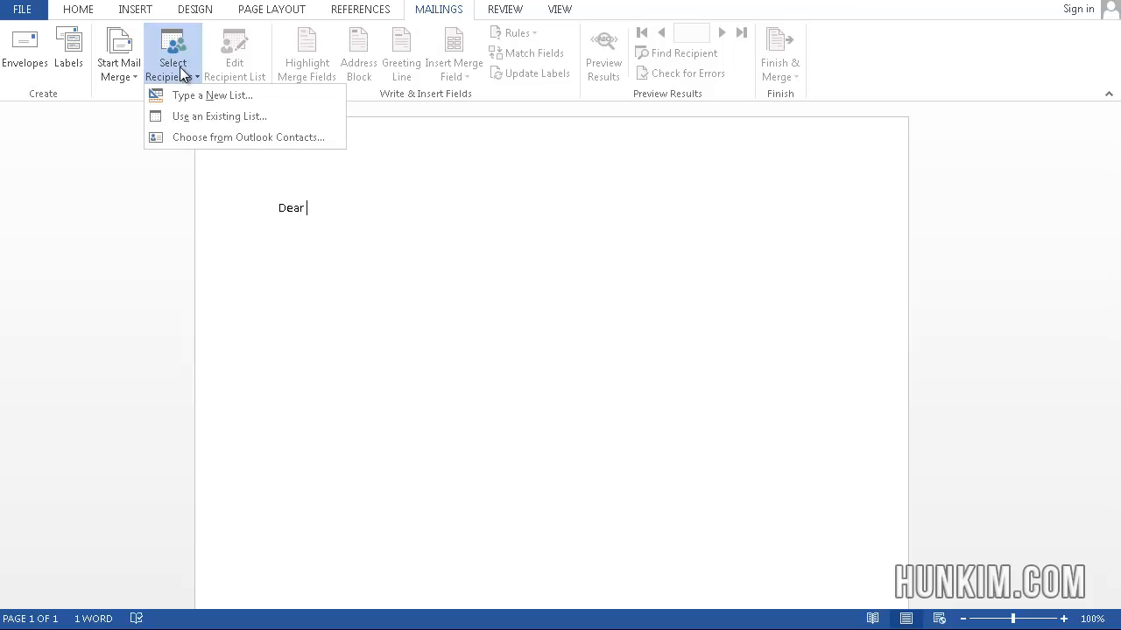
mouse_move(232, 117)
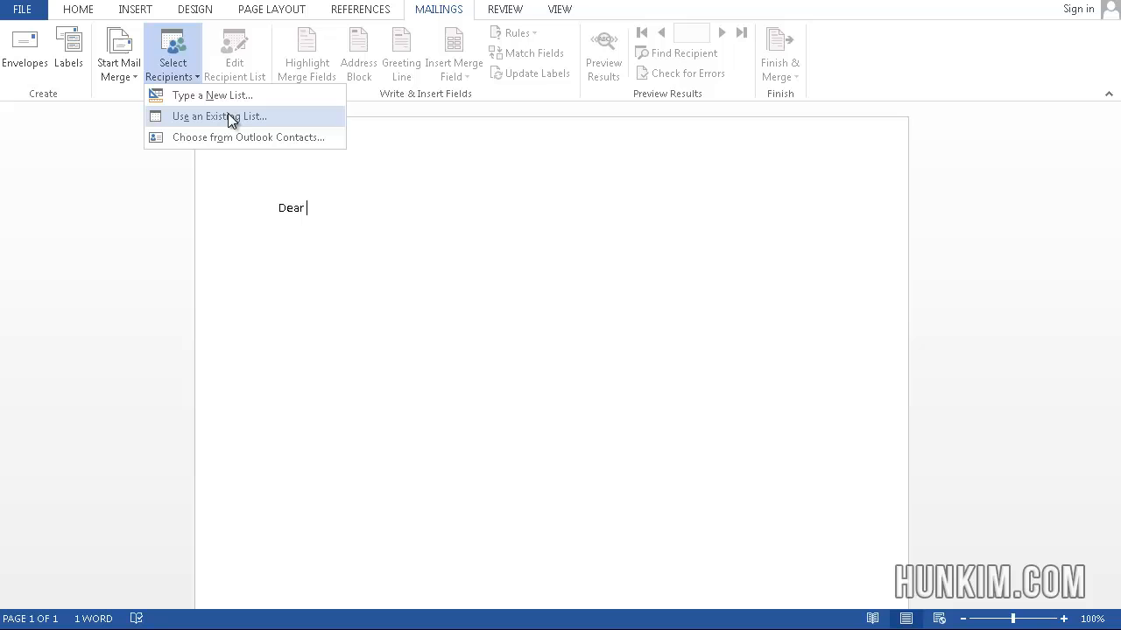
click(219, 117)
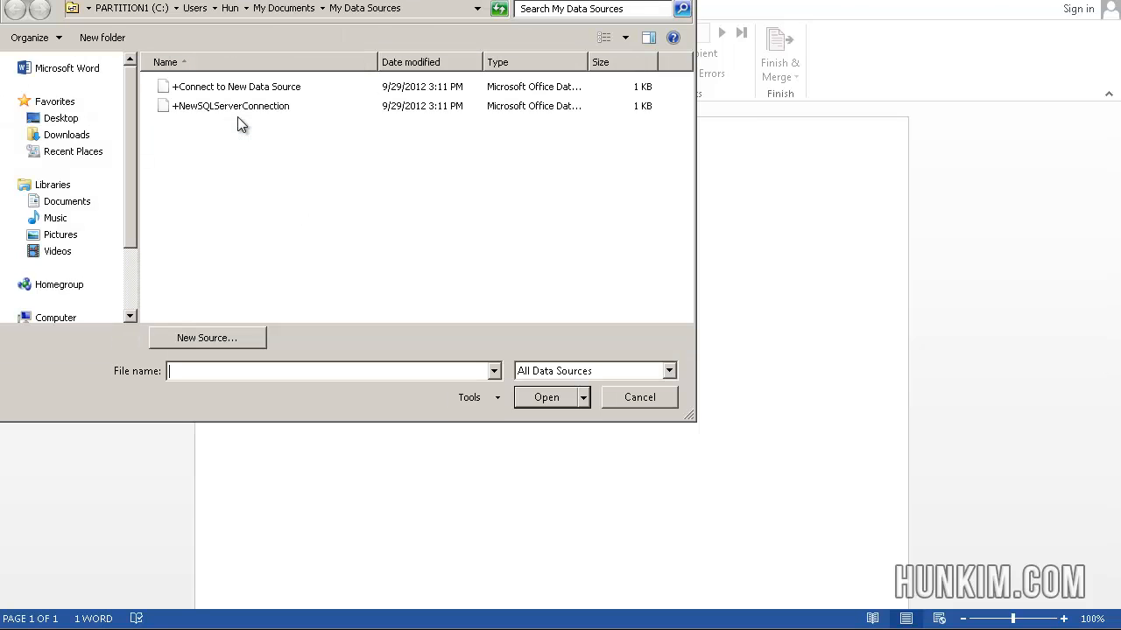
click(61, 118)
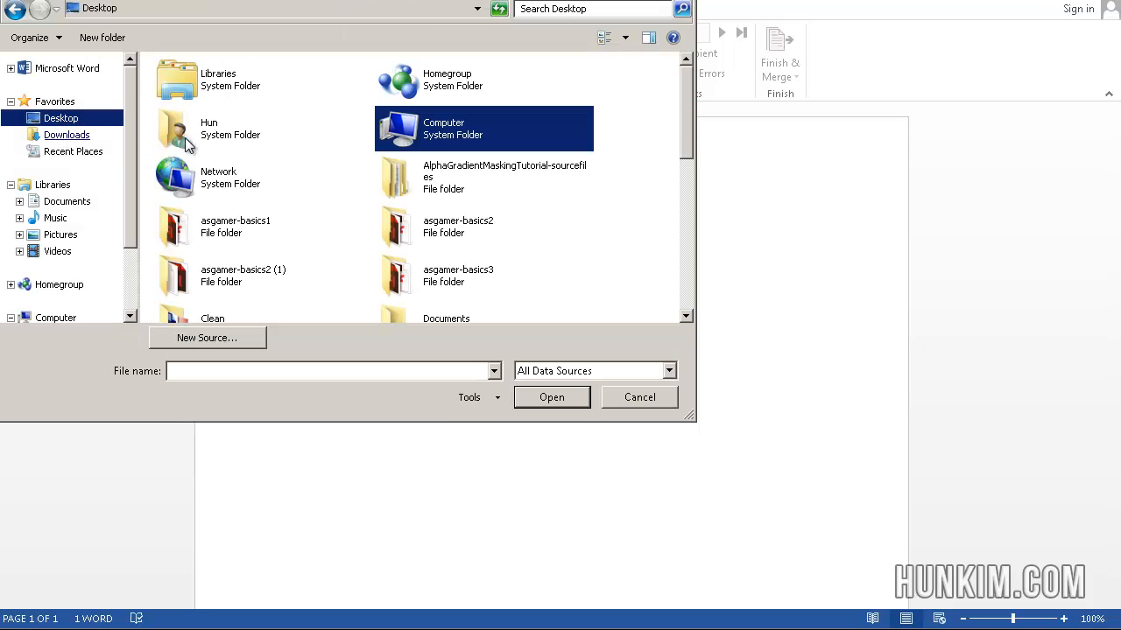
click(254, 202)
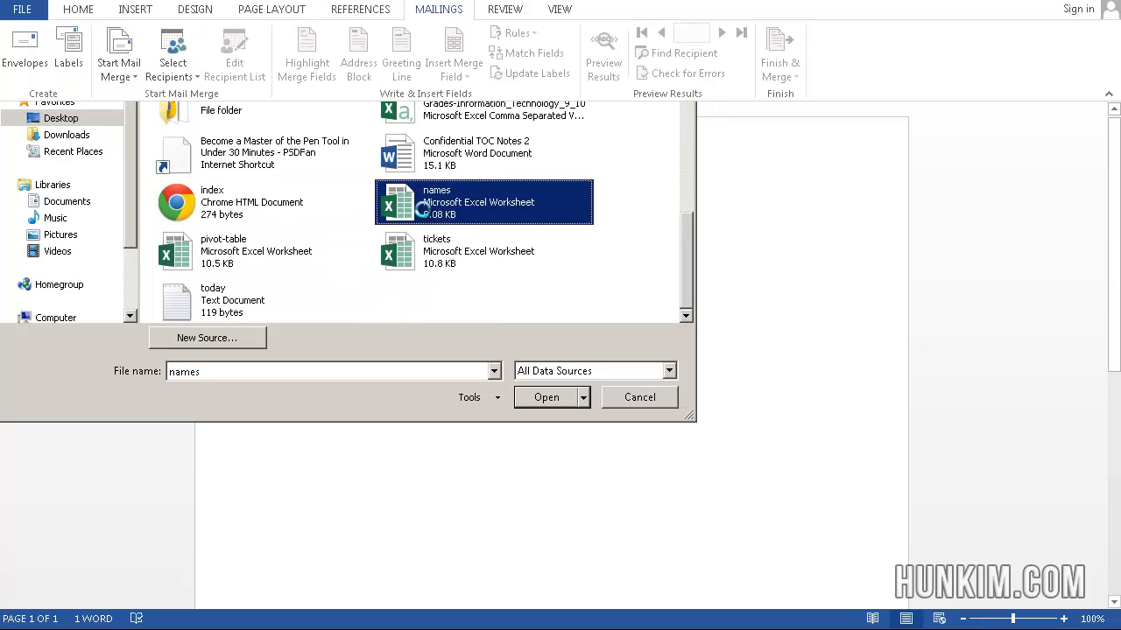
click(546, 396)
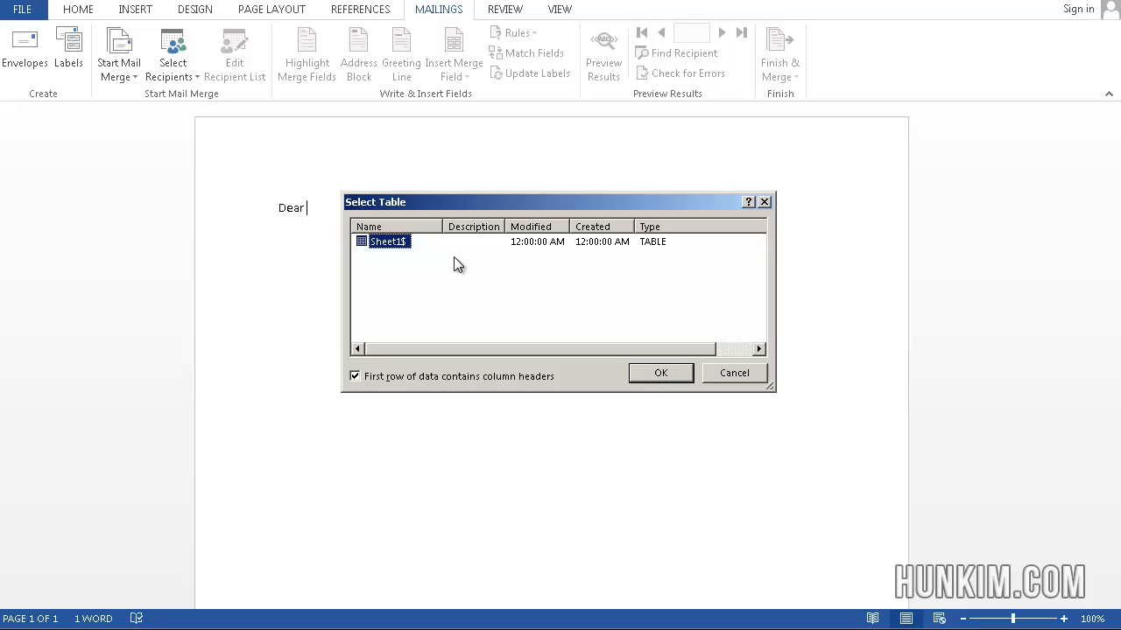
mouse_move(394, 247)
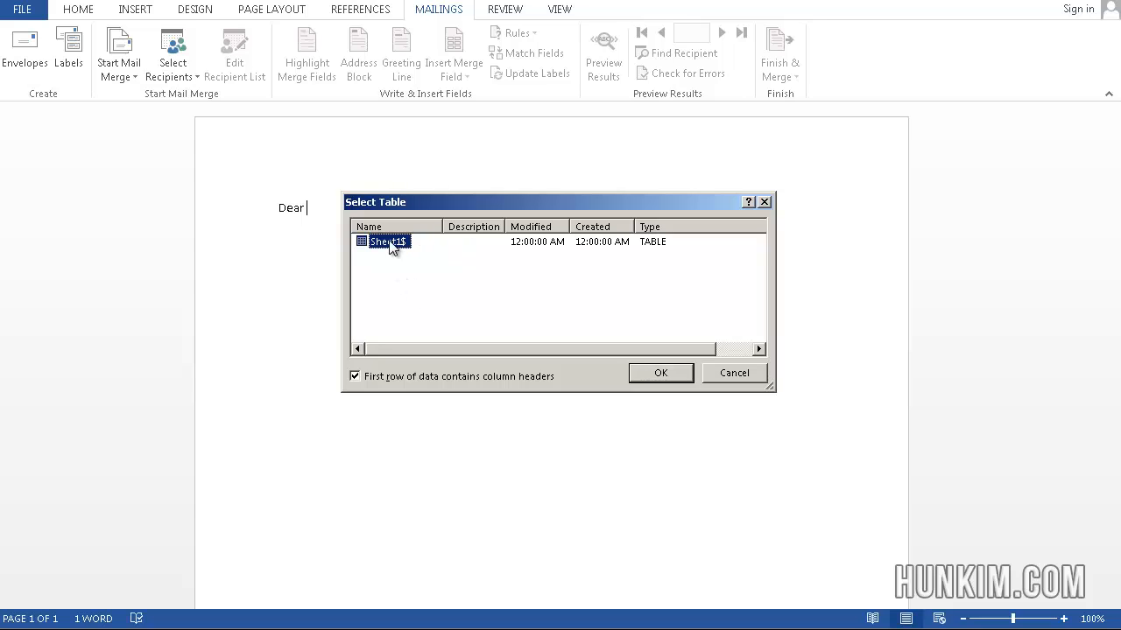
mouse_move(357, 376)
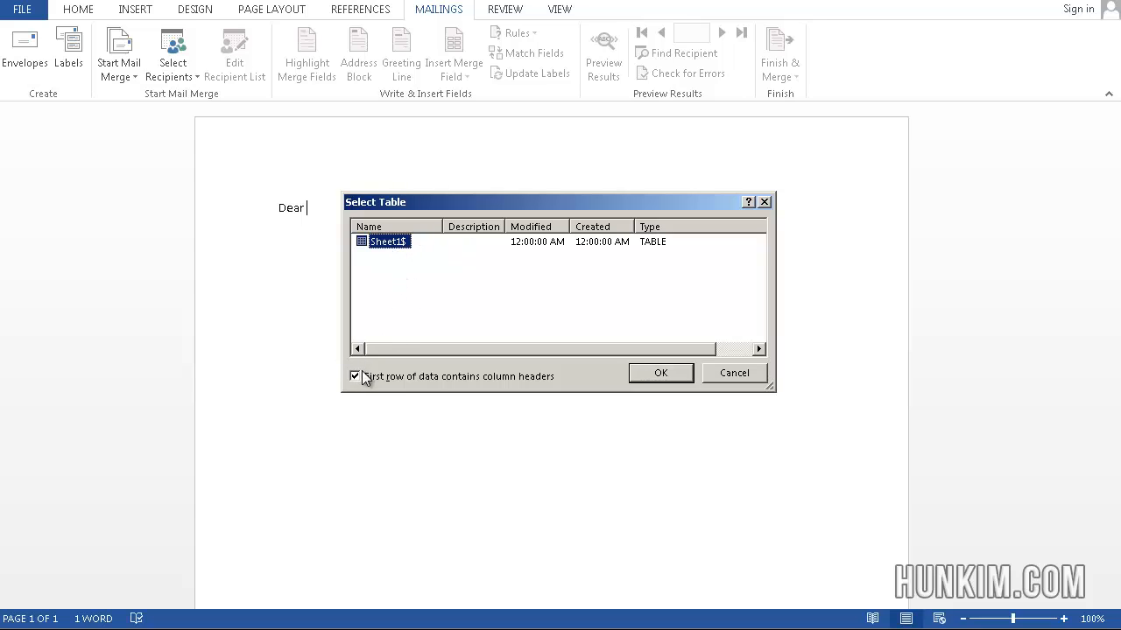
mouse_move(578, 371)
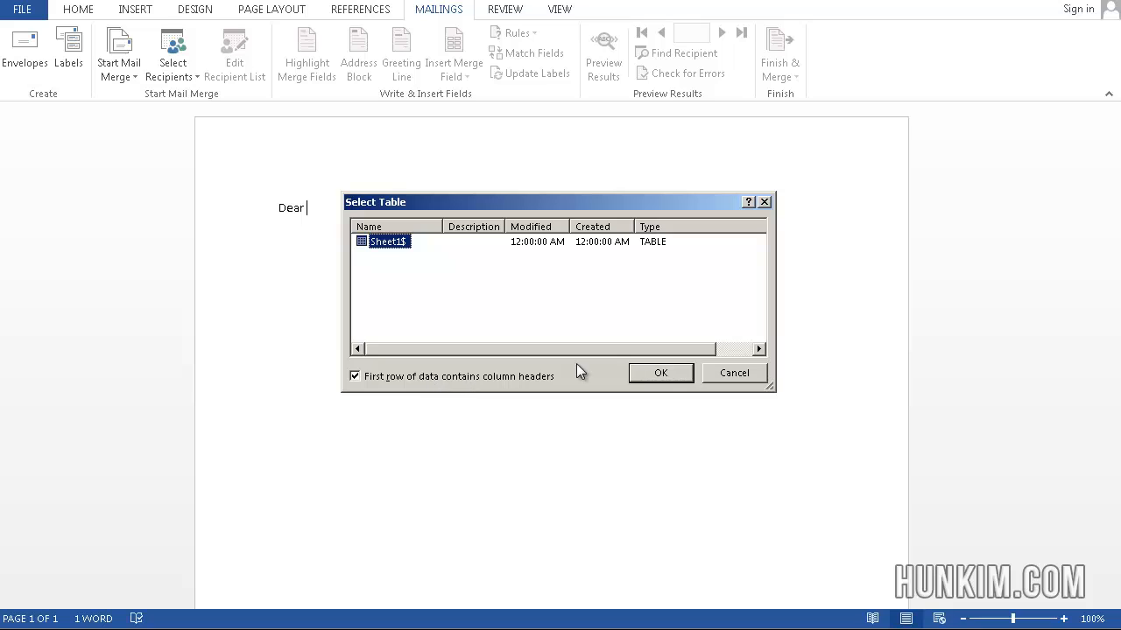
mouse_move(660, 373)
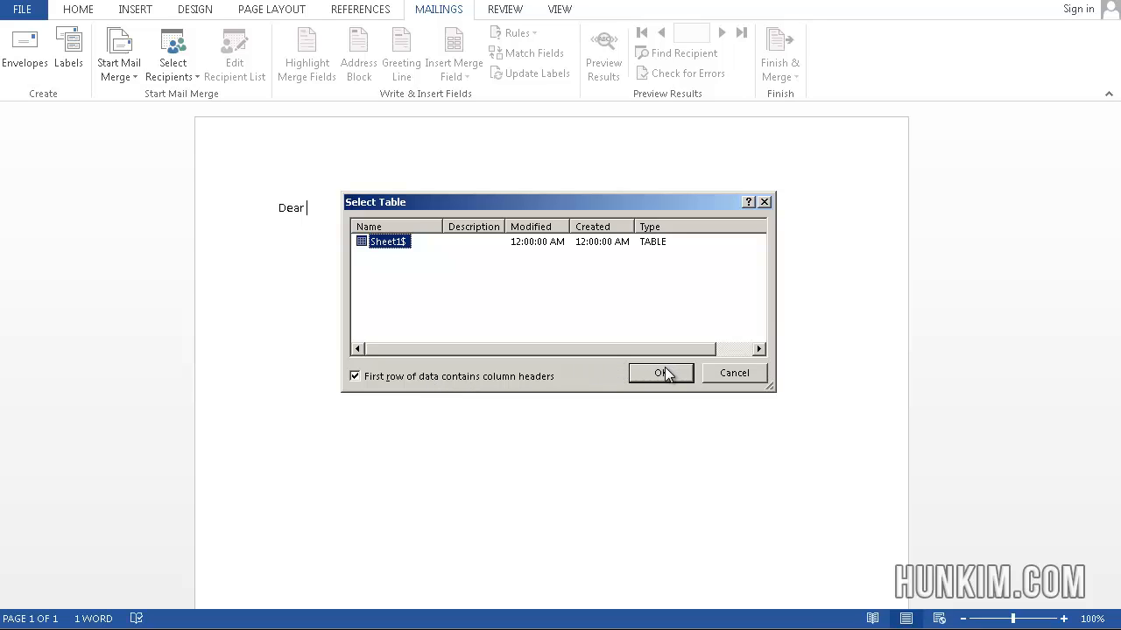
Accept Sheet1$ with first-row column headers as the recipient table.
click(661, 373)
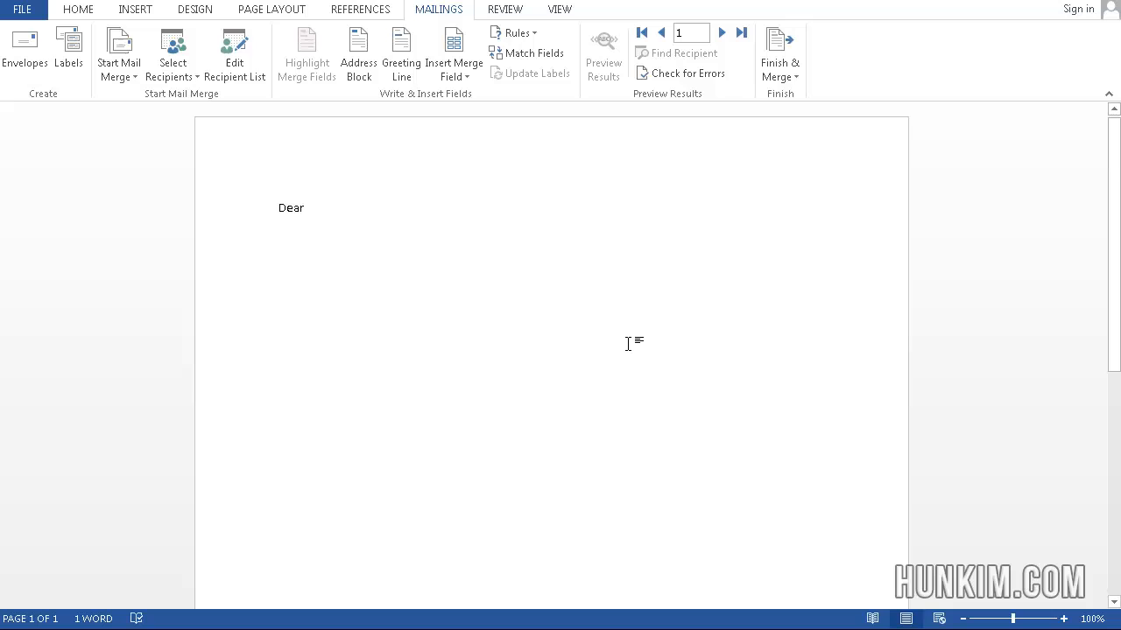
Insert the «First» and «Last» merge fields after 'Dear' in the greeting.
click(453, 49)
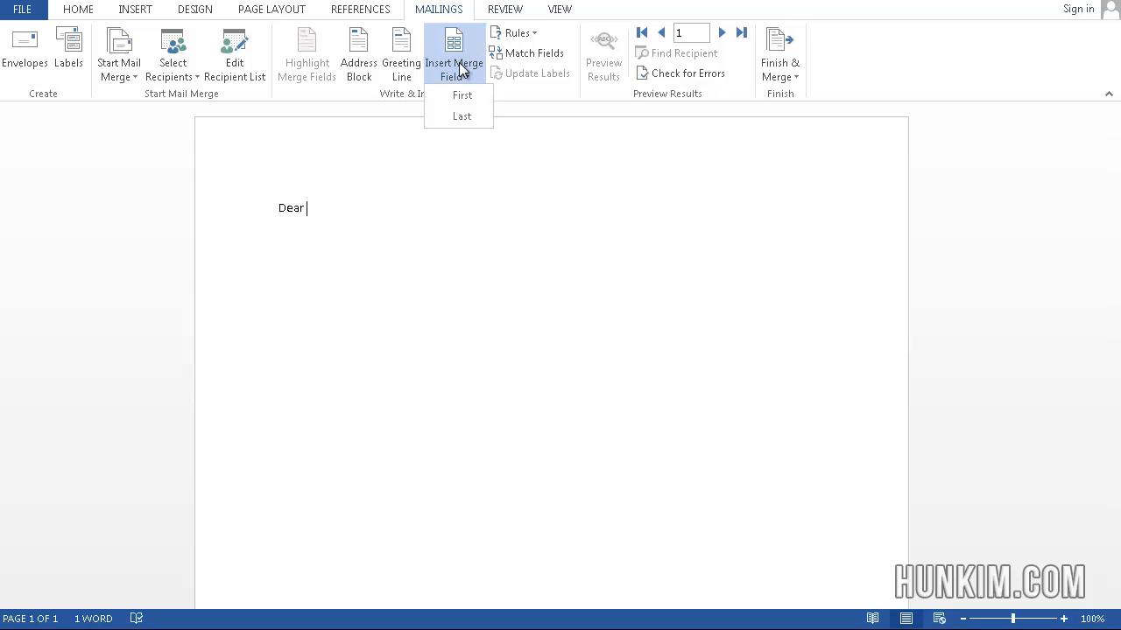
click(461, 95)
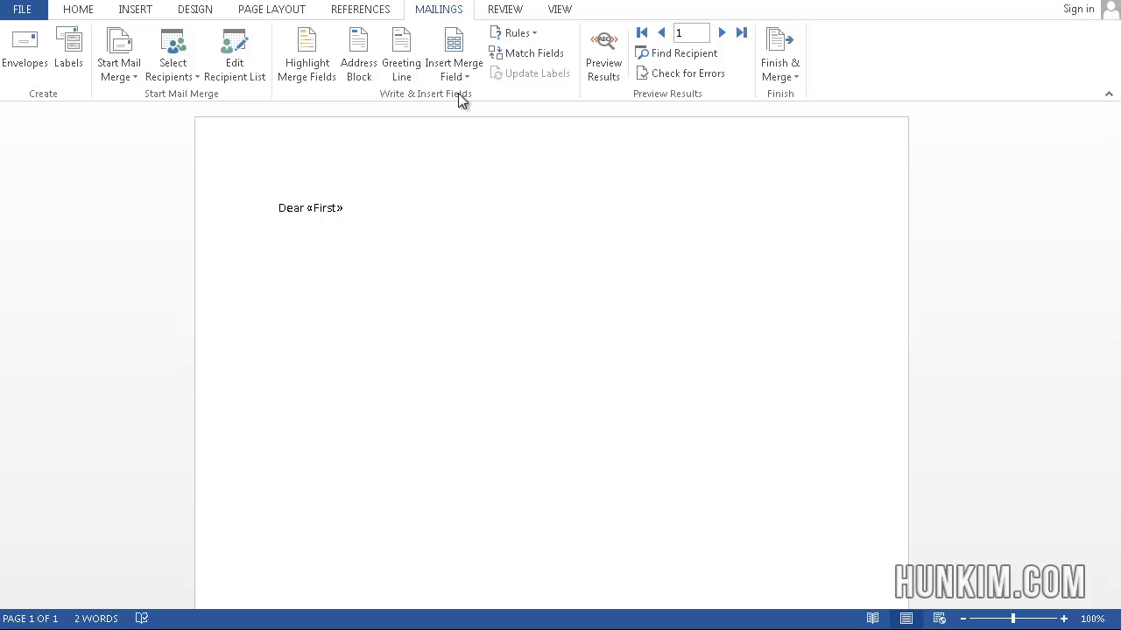
click(454, 53)
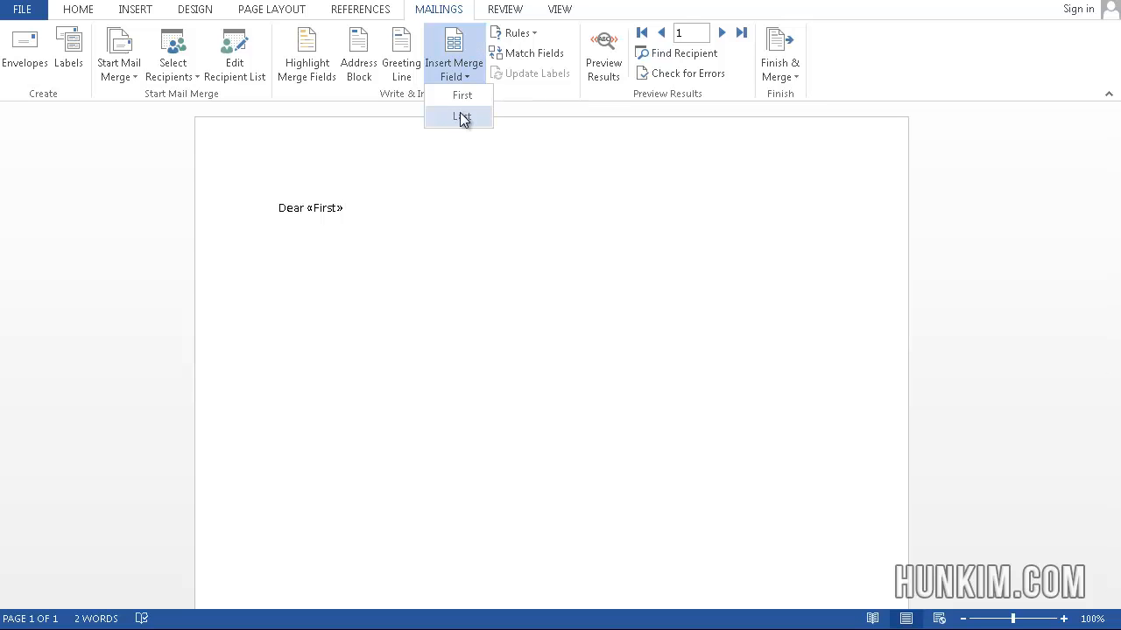
click(459, 117)
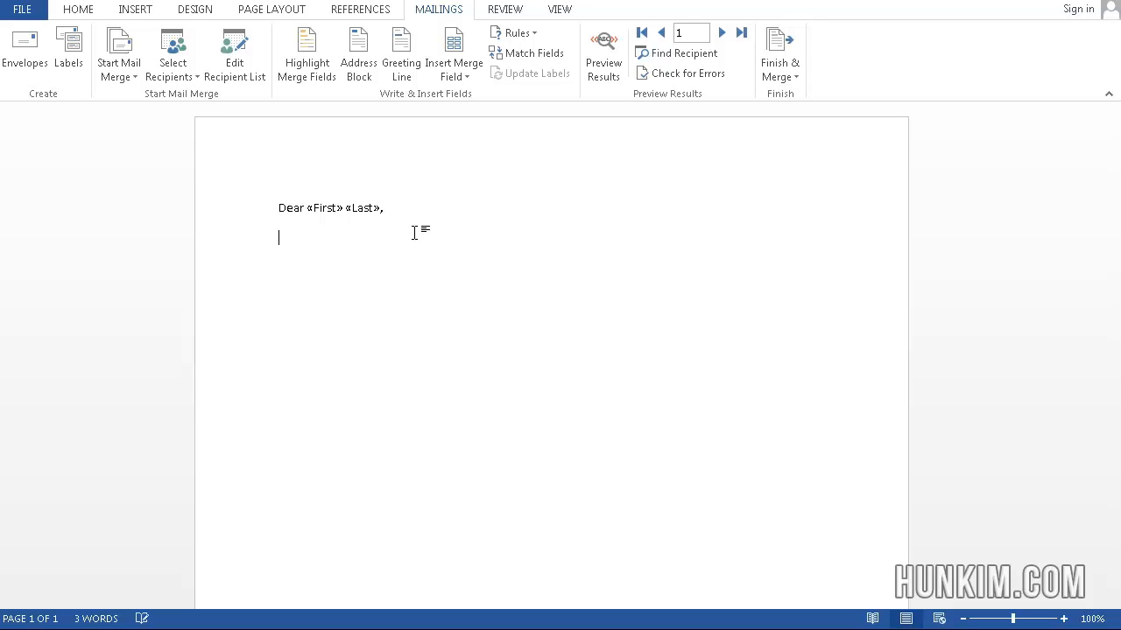
Type the body: 'You've just won a billion dollars', reply with bank account information to deposit it.
text(You've just)
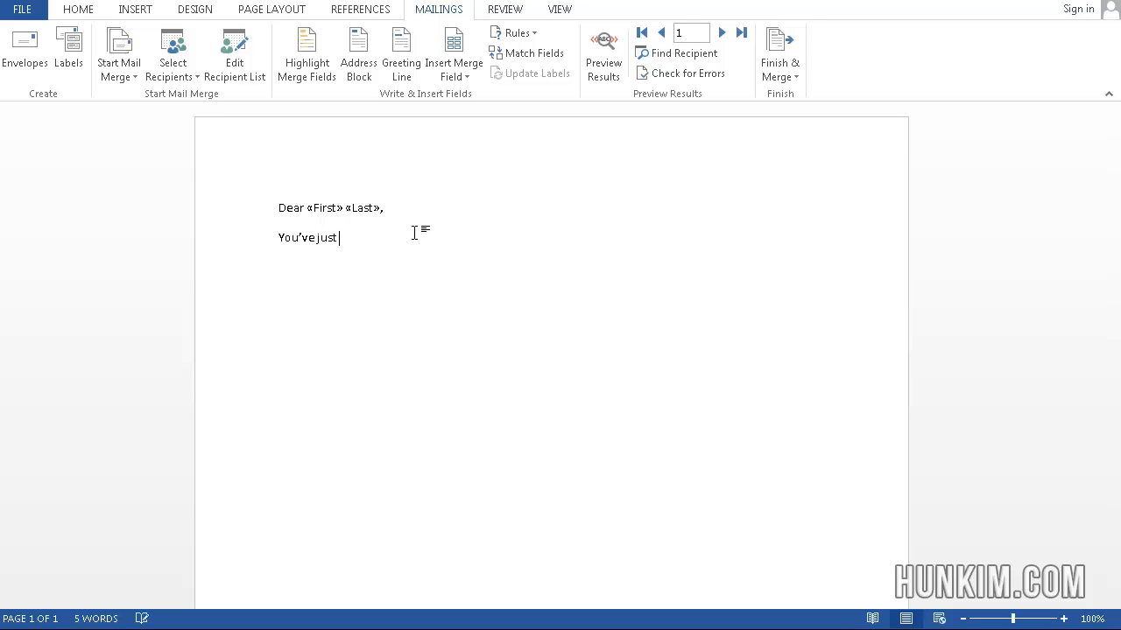
text(won a billion dollars!)
text(J)
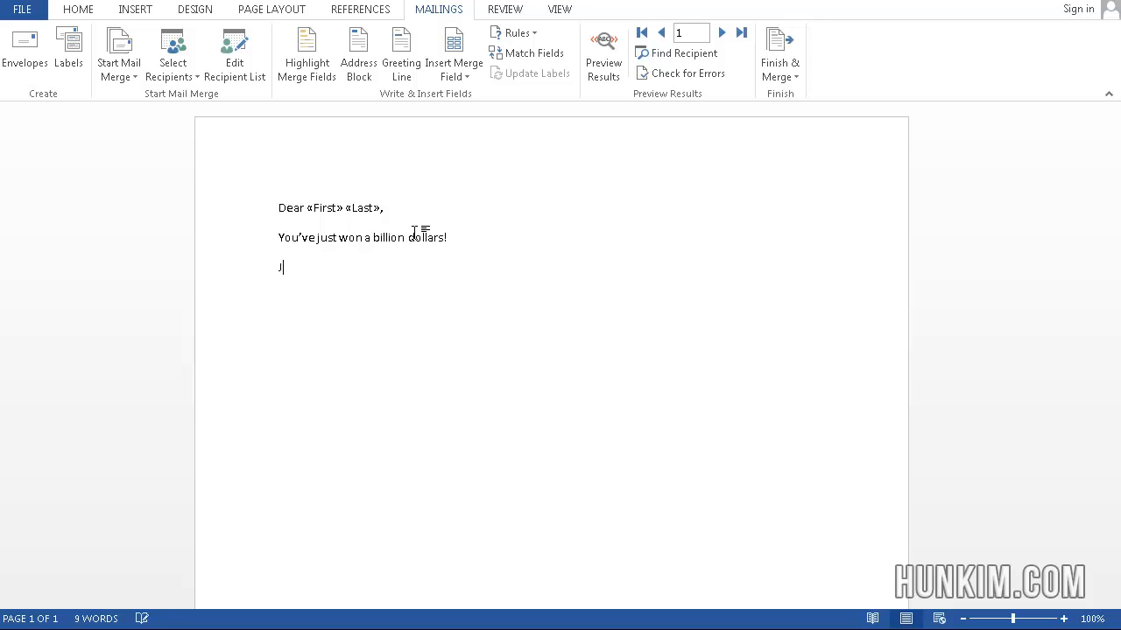
text(ust)
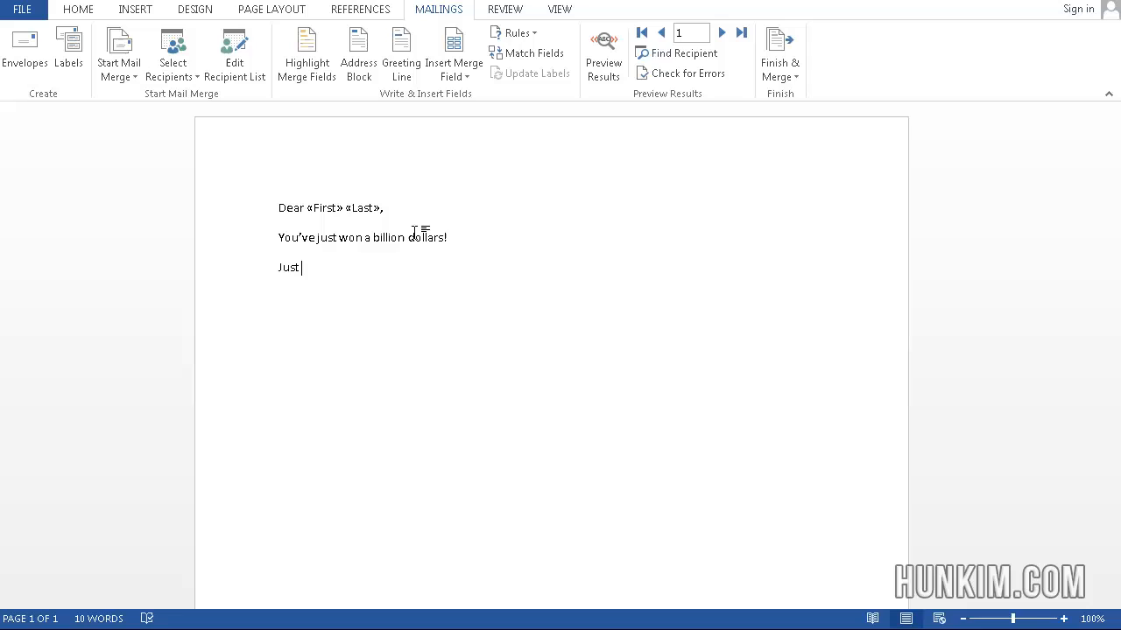
text(reply to this)
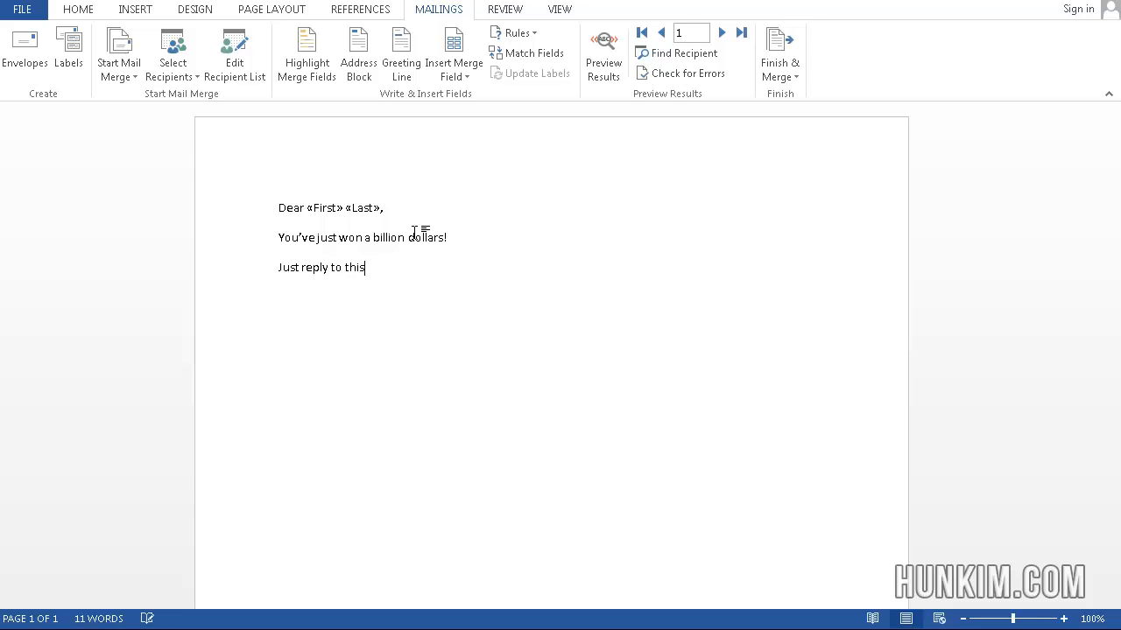
text(letter with yo)
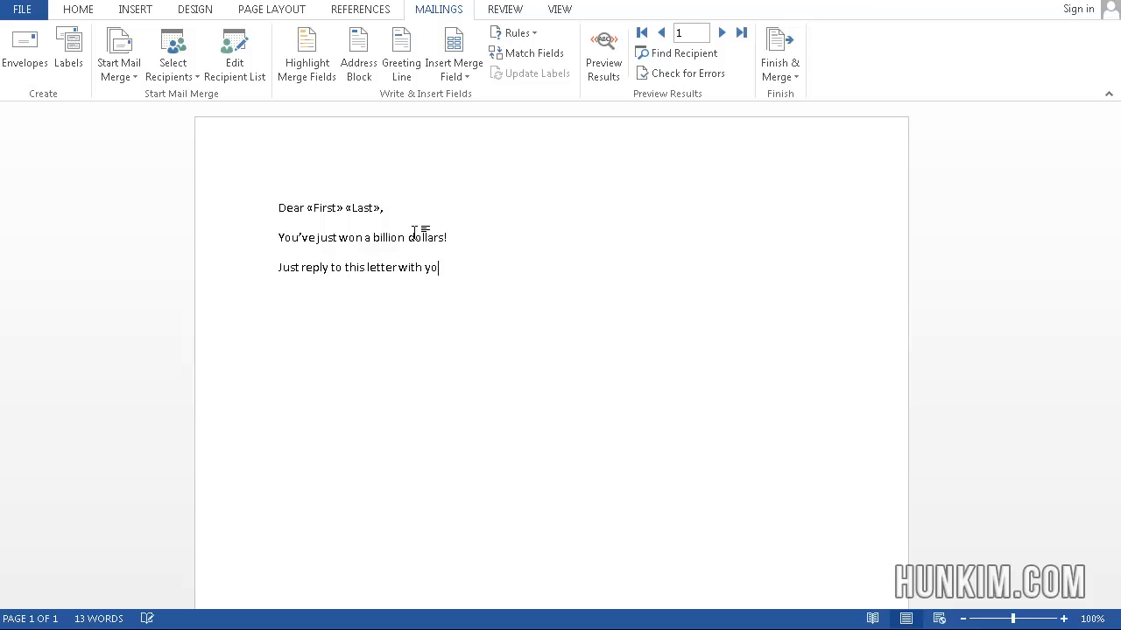
text(ur bank account info)
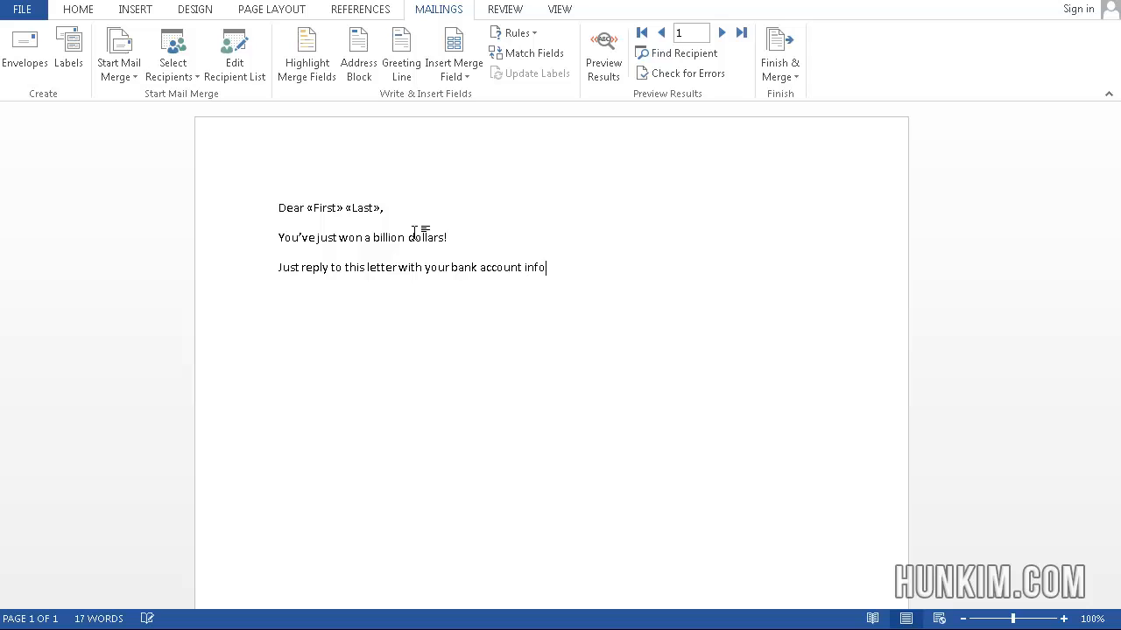
text(rmation, and)
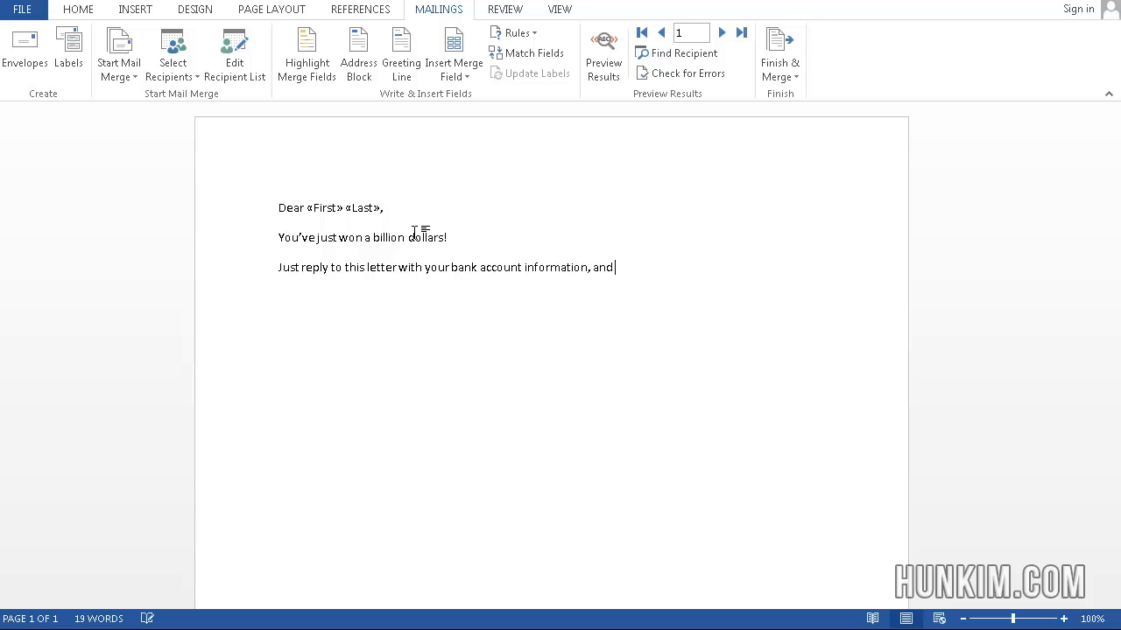
text(we'll deposit)
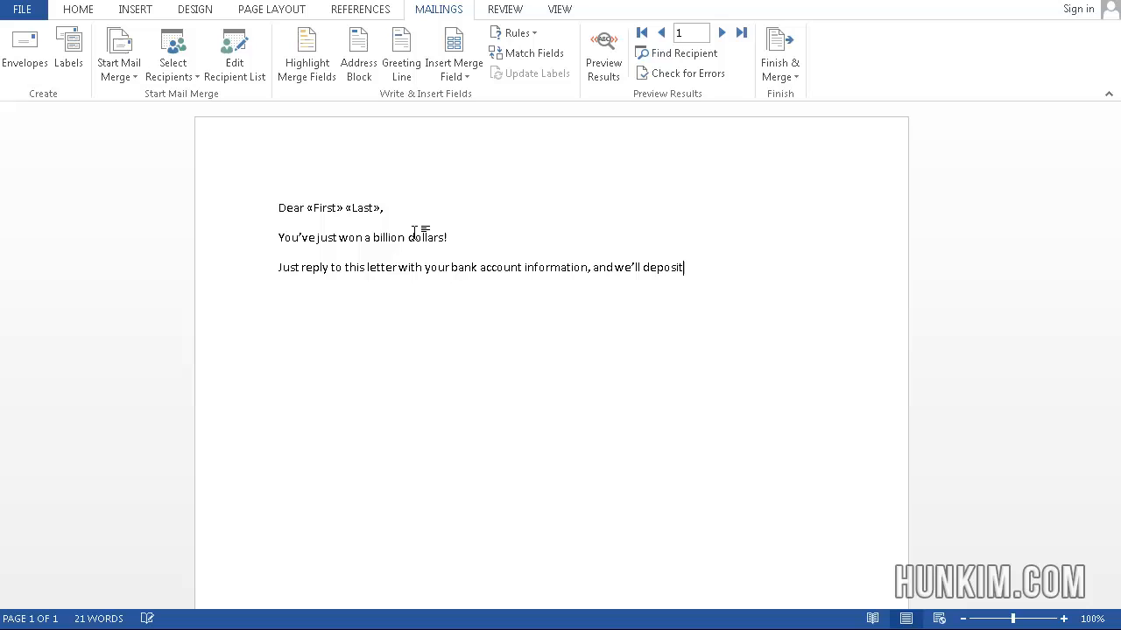
text(it for you ;)
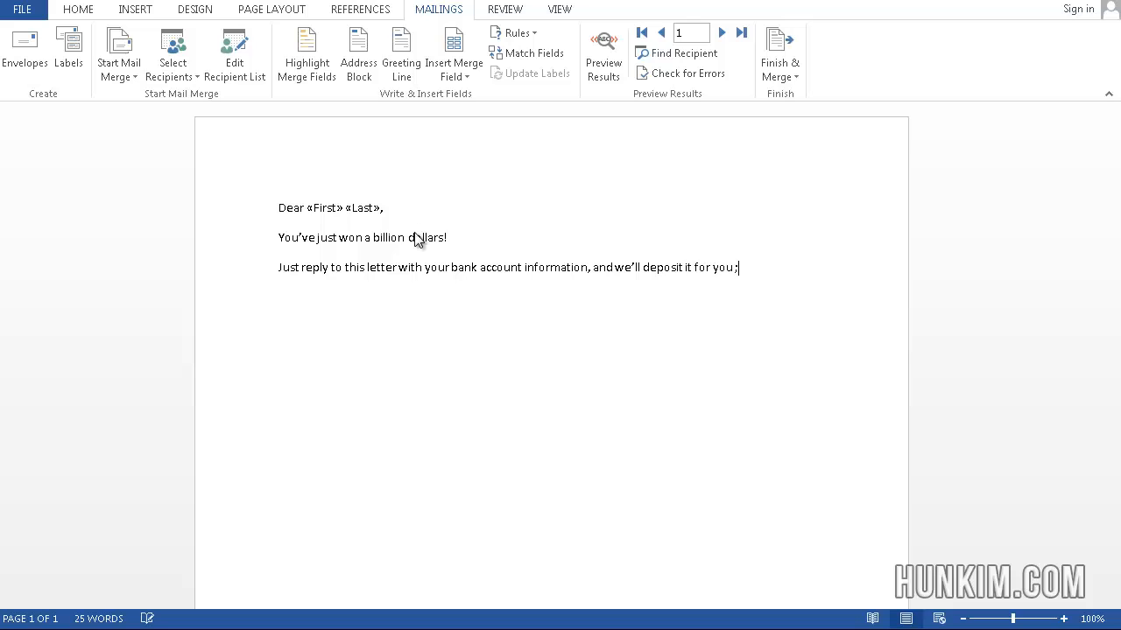
text())
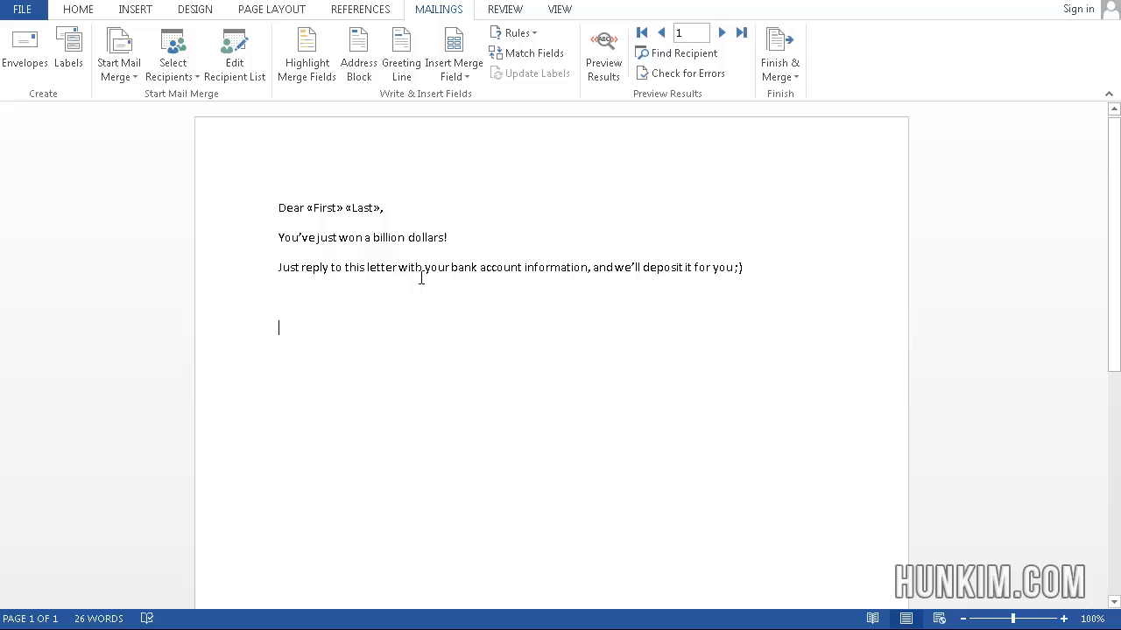
mouse_move(644, 400)
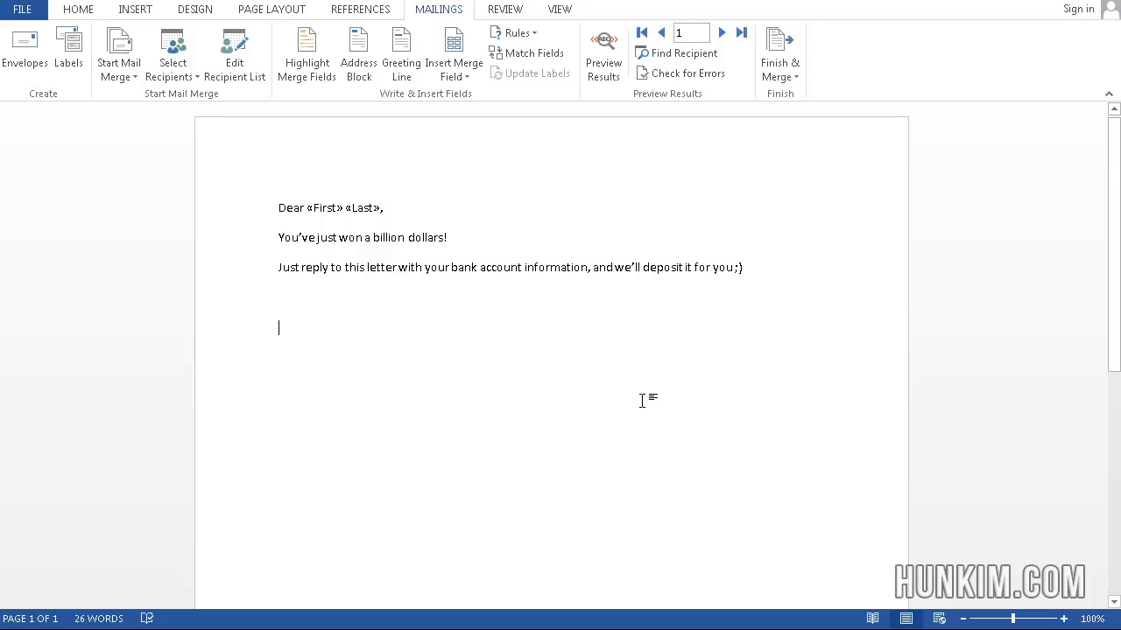
mouse_move(696, 204)
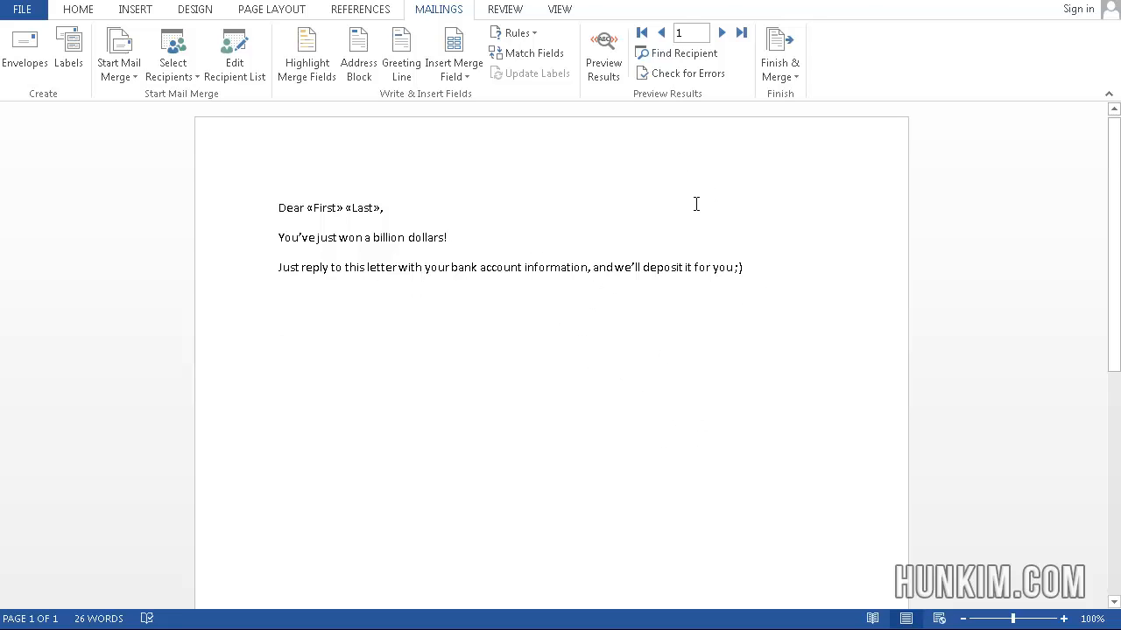
mouse_move(768, 55)
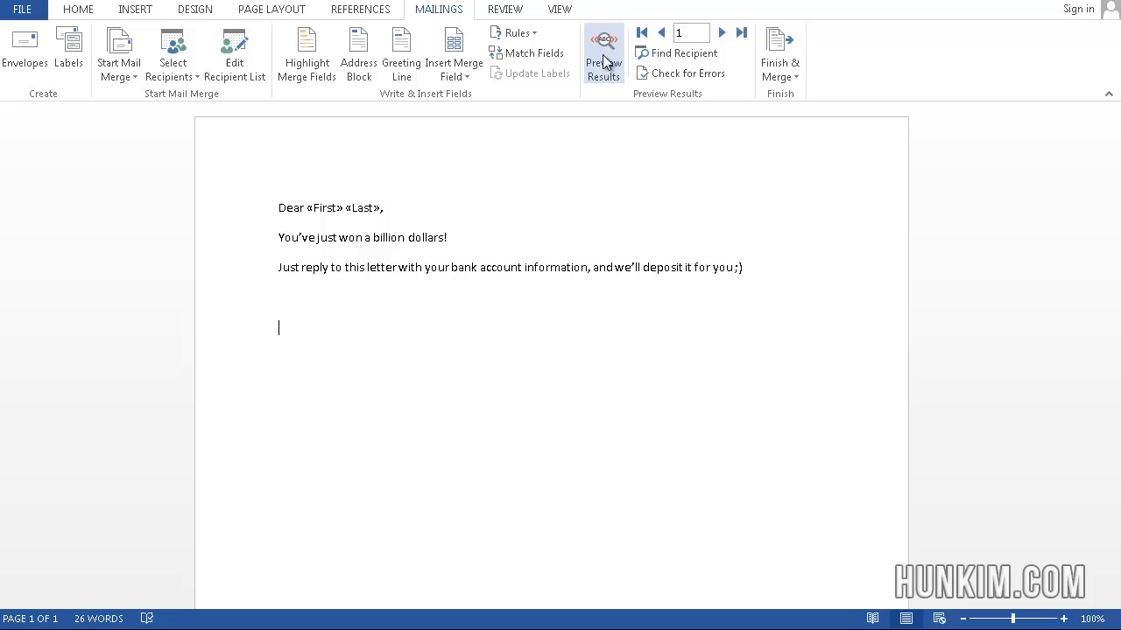
mouse_move(602, 51)
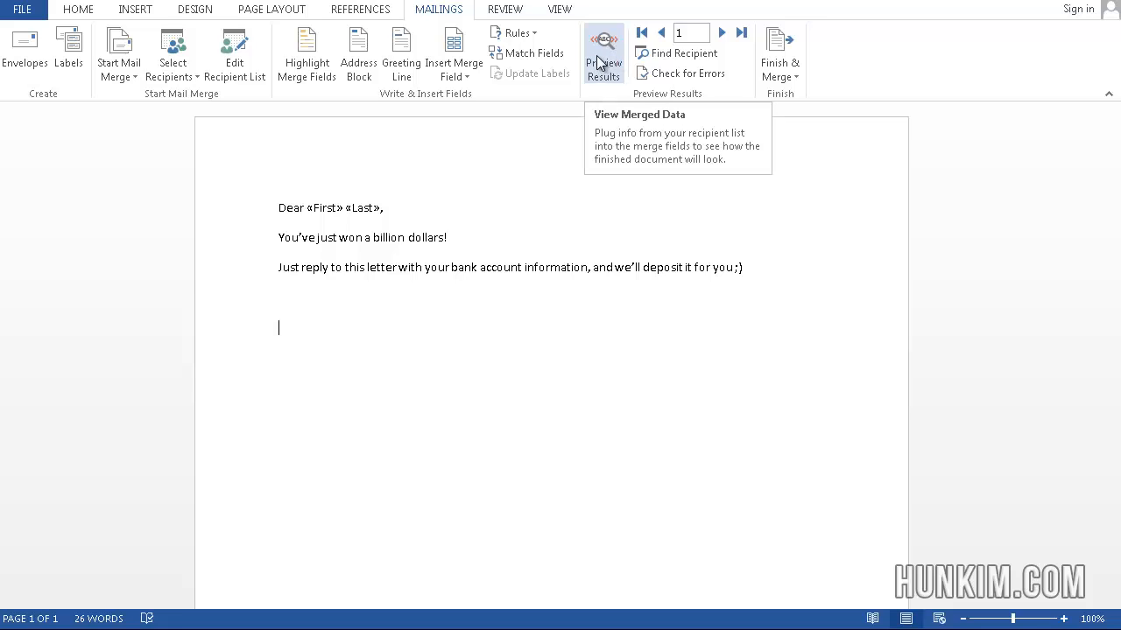
click(603, 53)
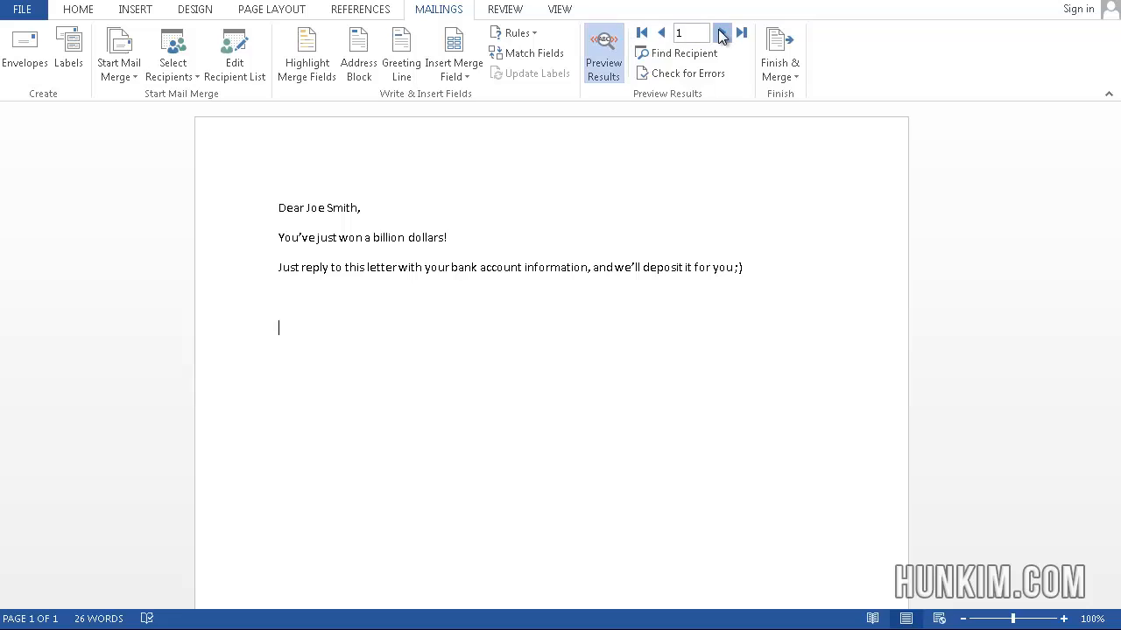
click(722, 33)
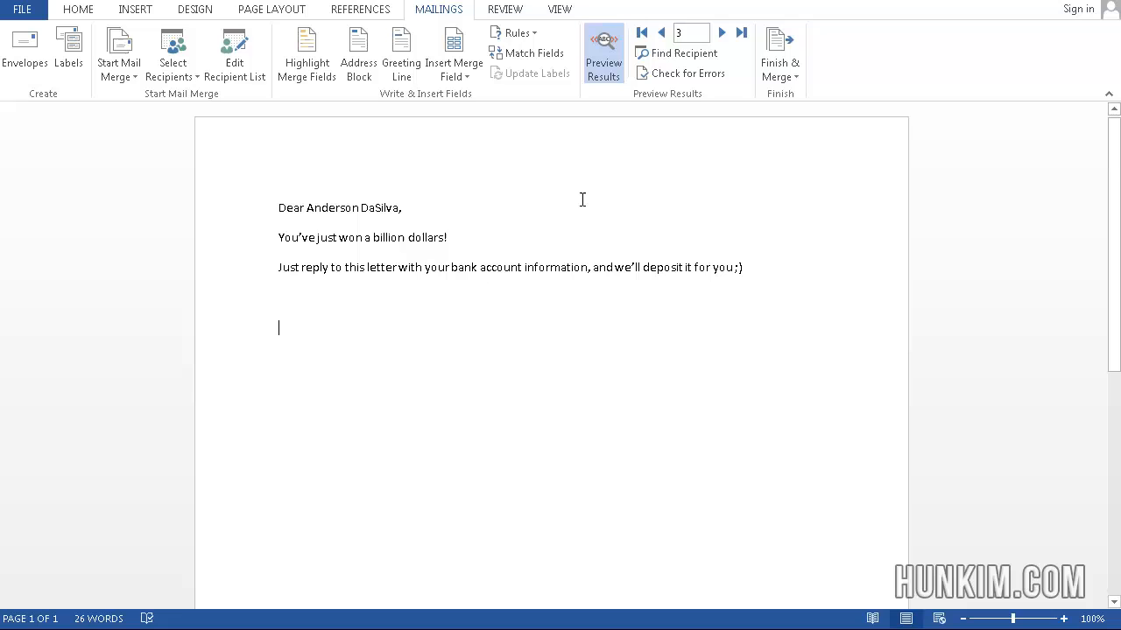
mouse_move(823, 66)
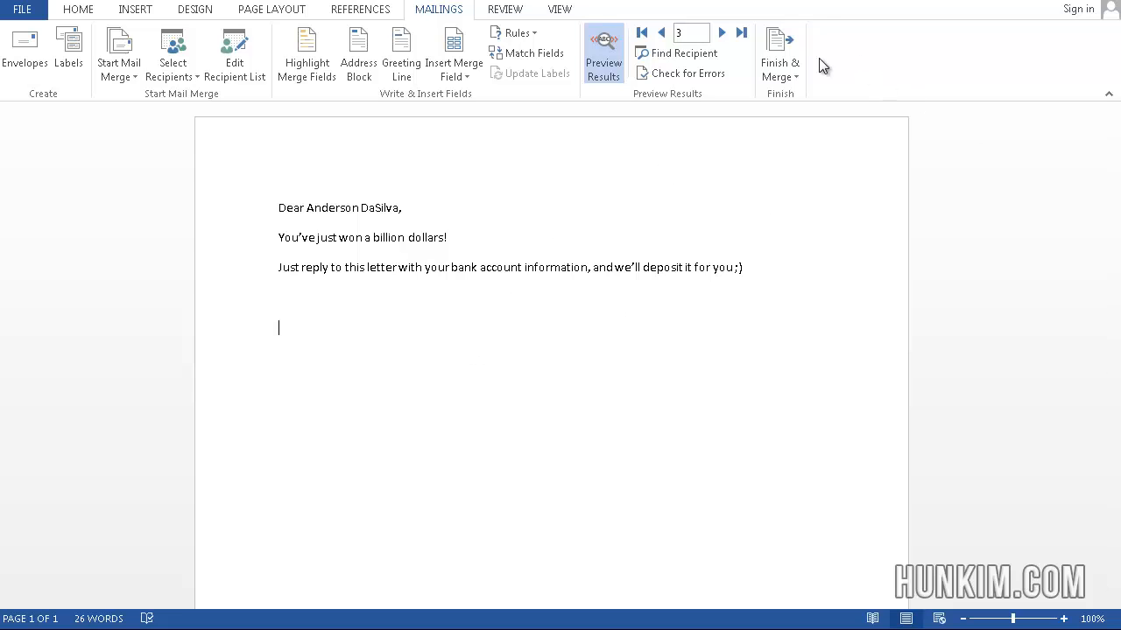
click(779, 52)
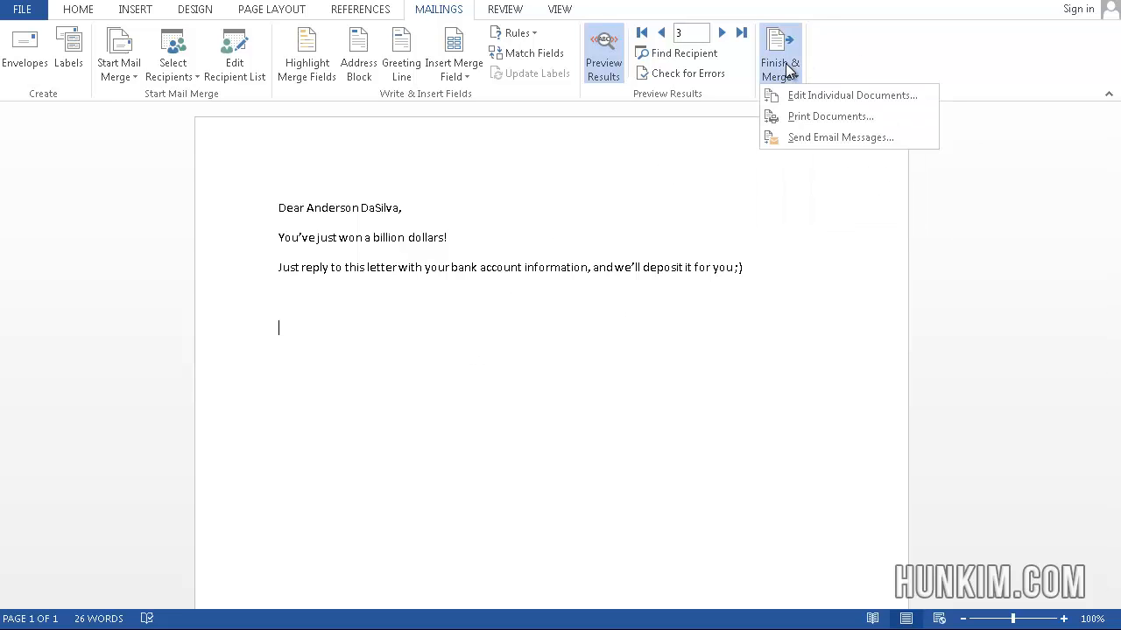
Print the merged letters for all records and show the printer list.
click(829, 116)
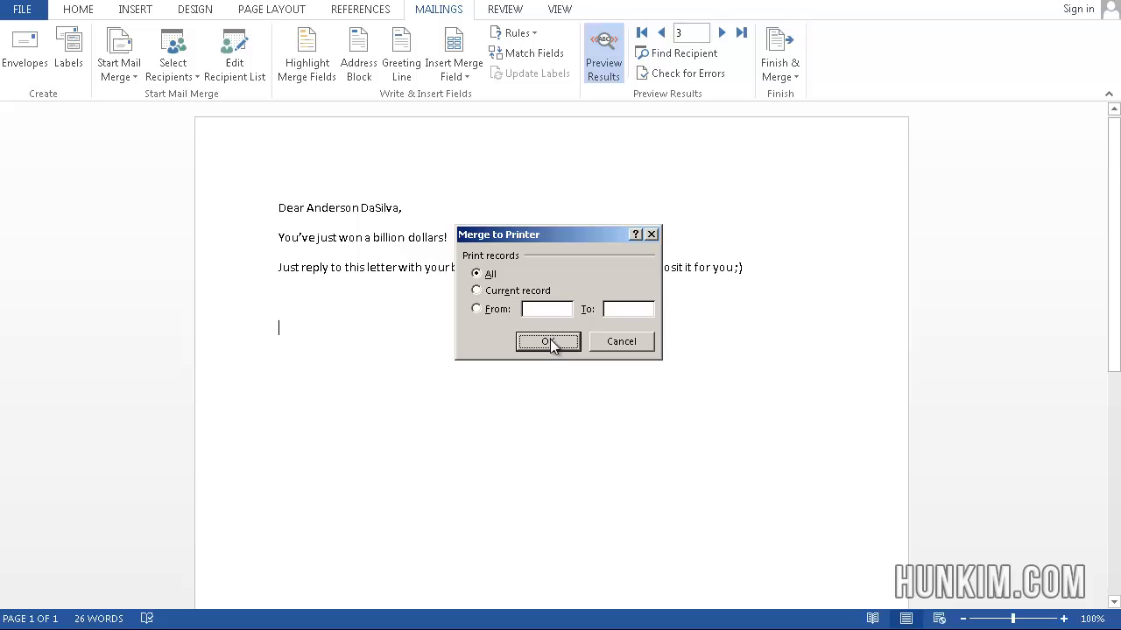
mouse_move(425, 337)
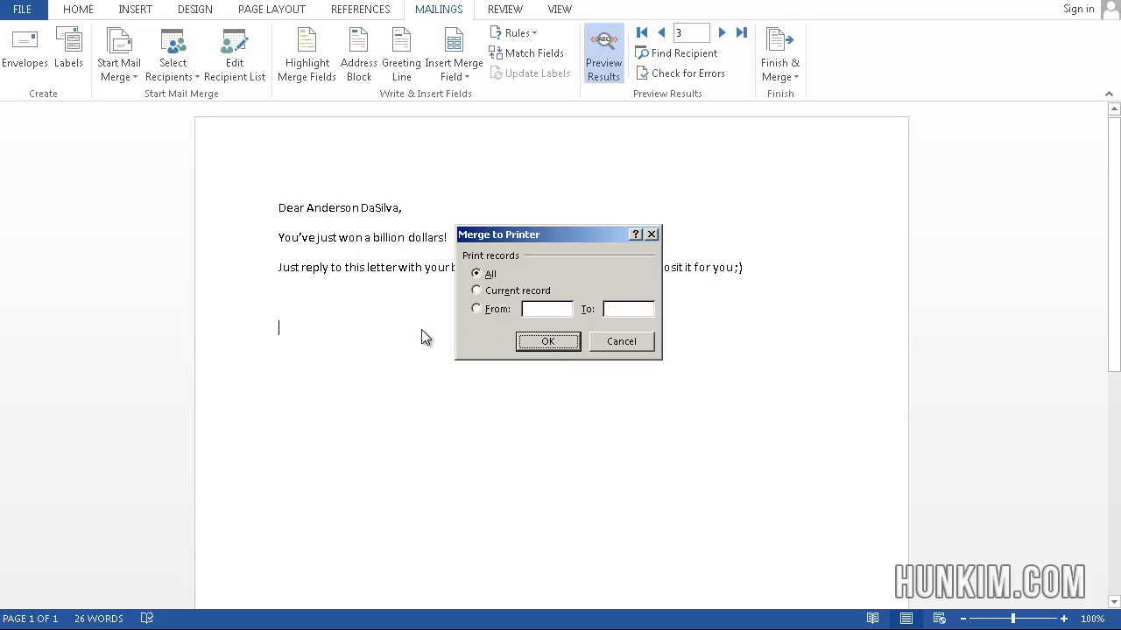
click(547, 342)
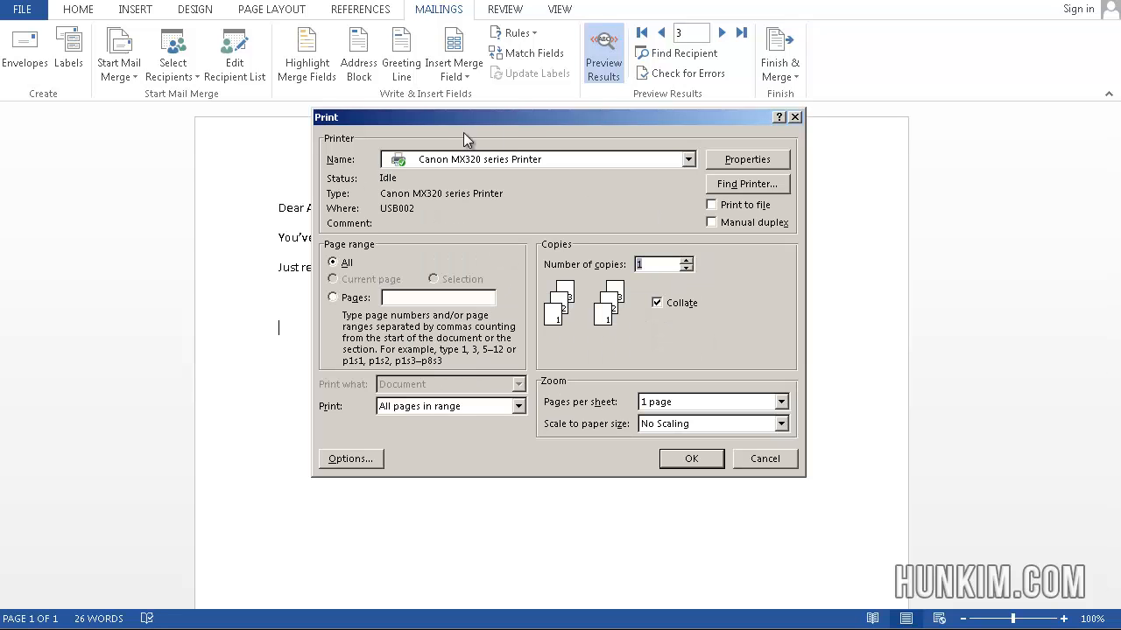
click(688, 159)
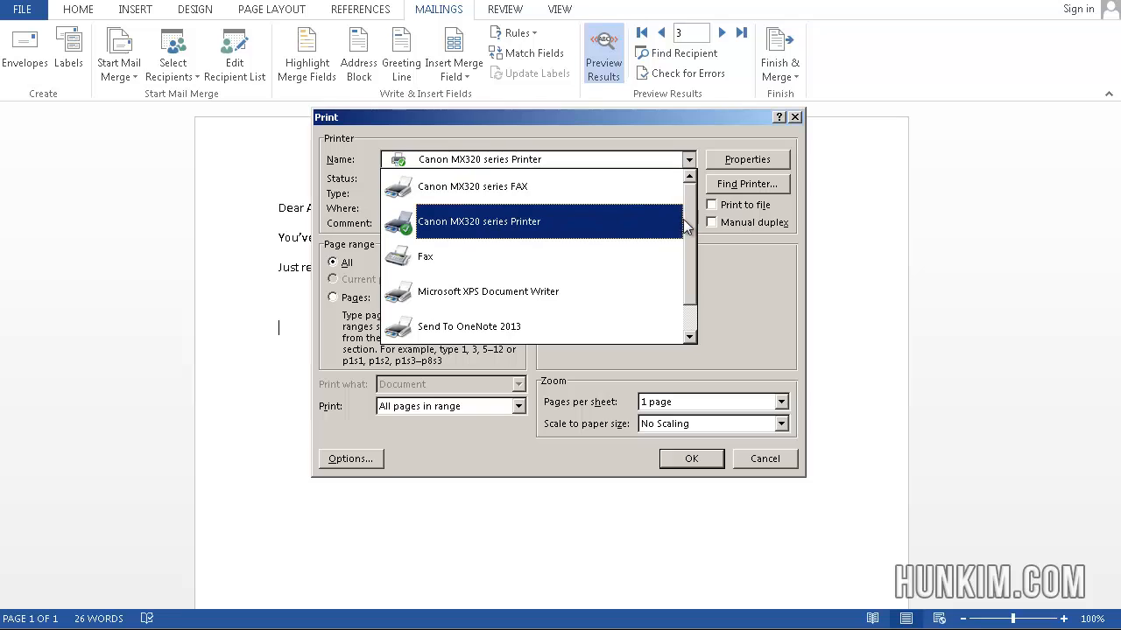